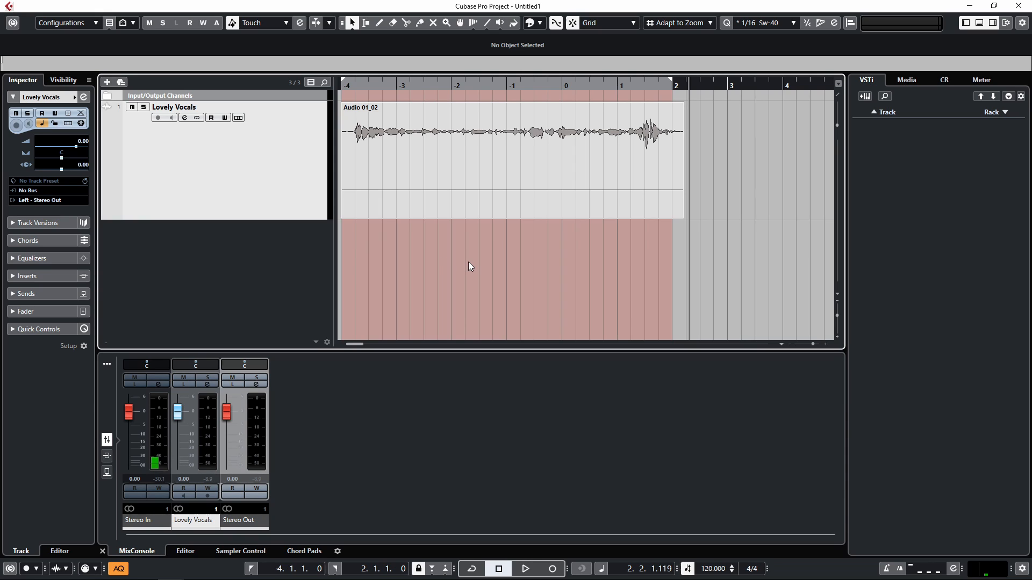
pyautogui.moveTo(488, 260)
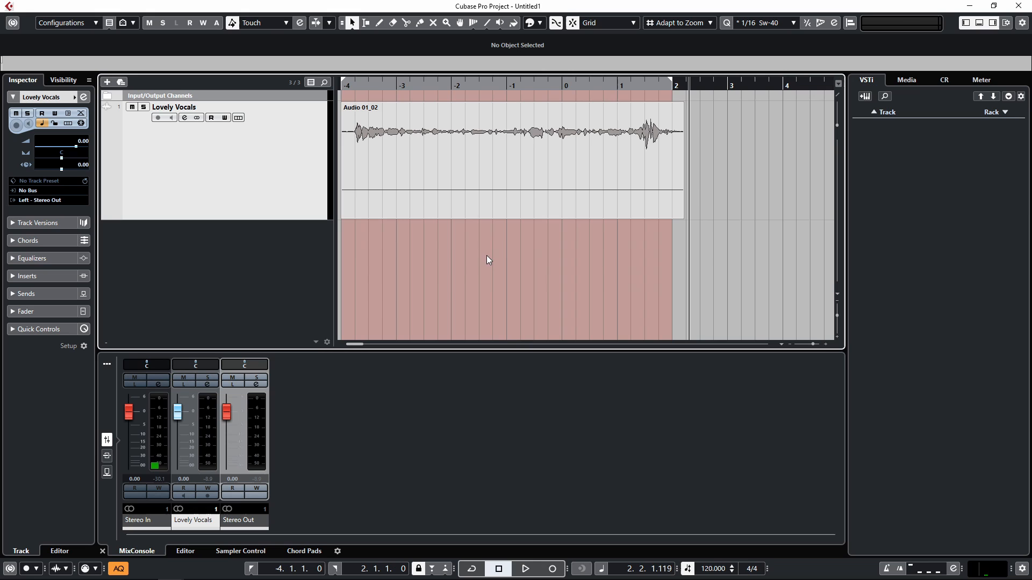
pyautogui.moveTo(239, 253)
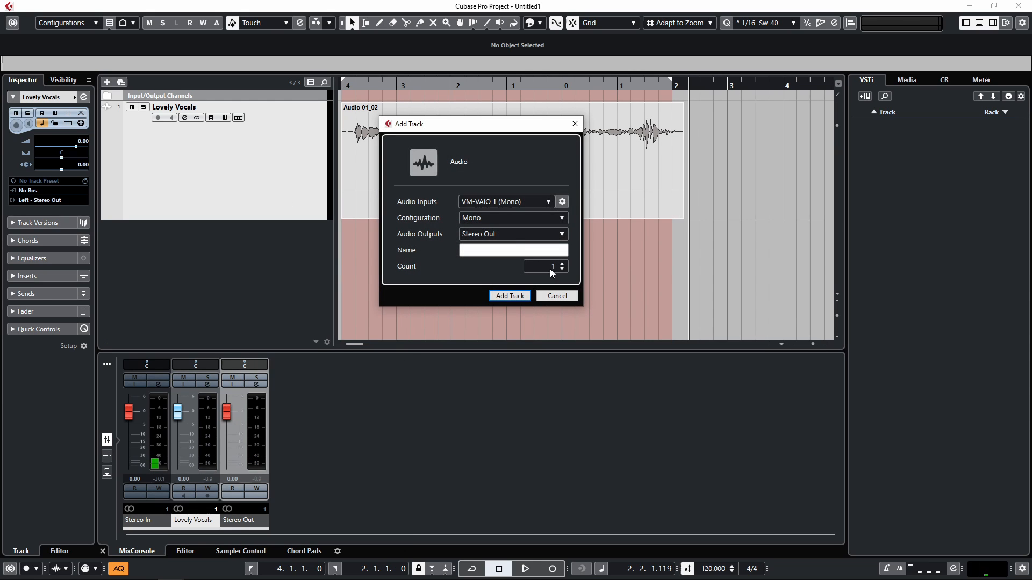
pyautogui.click(509, 296)
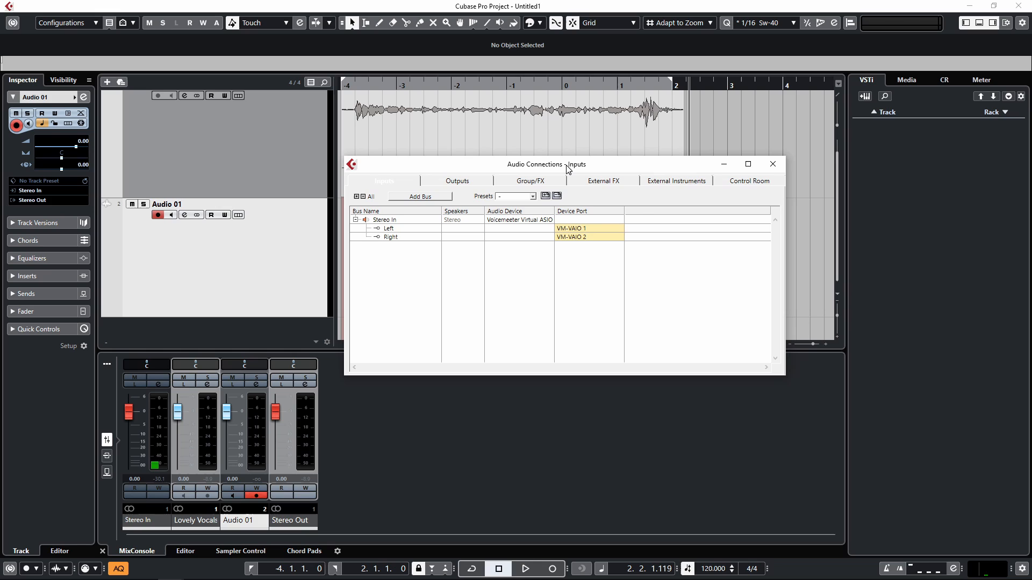
pyautogui.moveTo(400, 188)
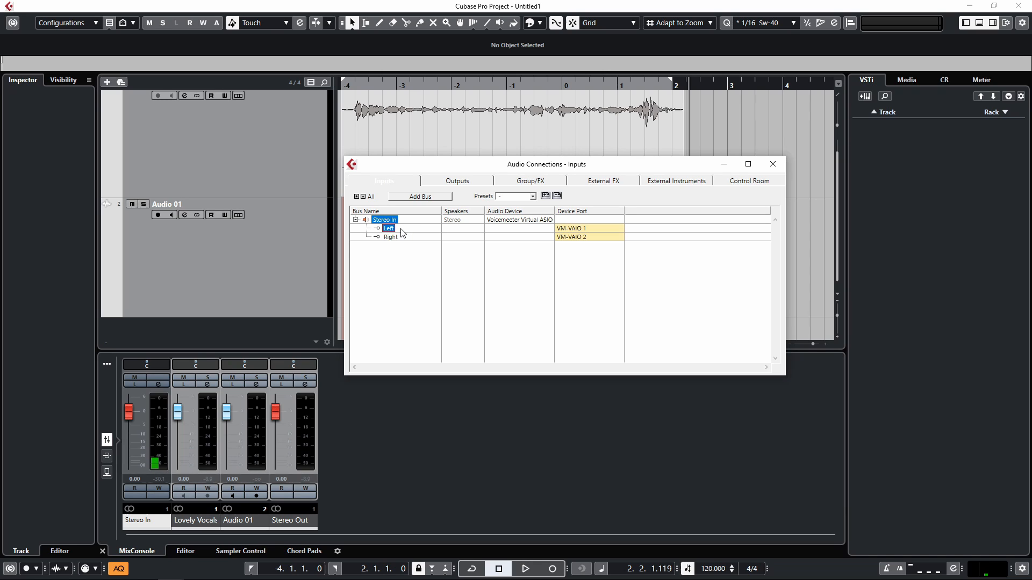
pyautogui.moveTo(574, 236)
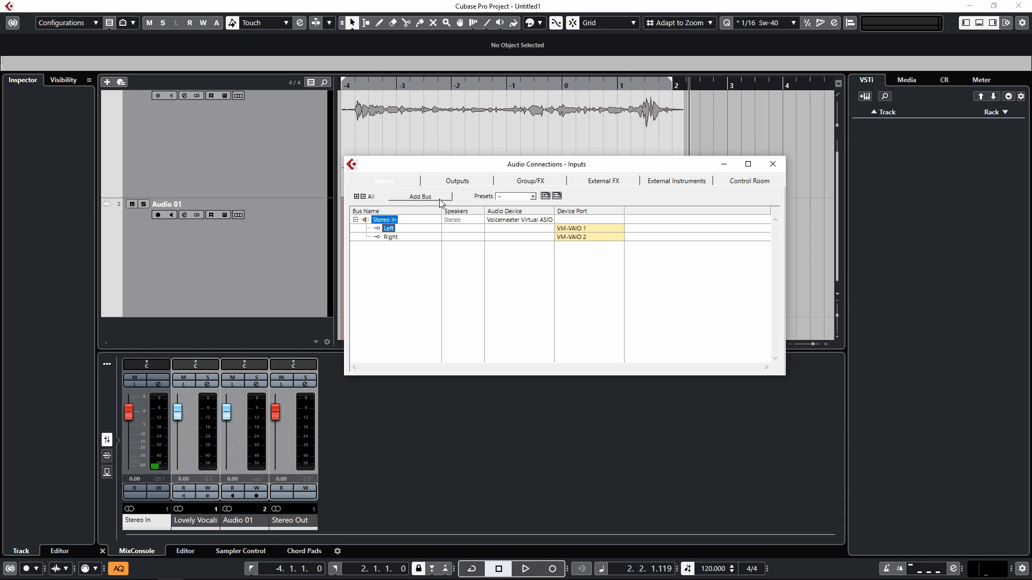
pyautogui.click(391, 237)
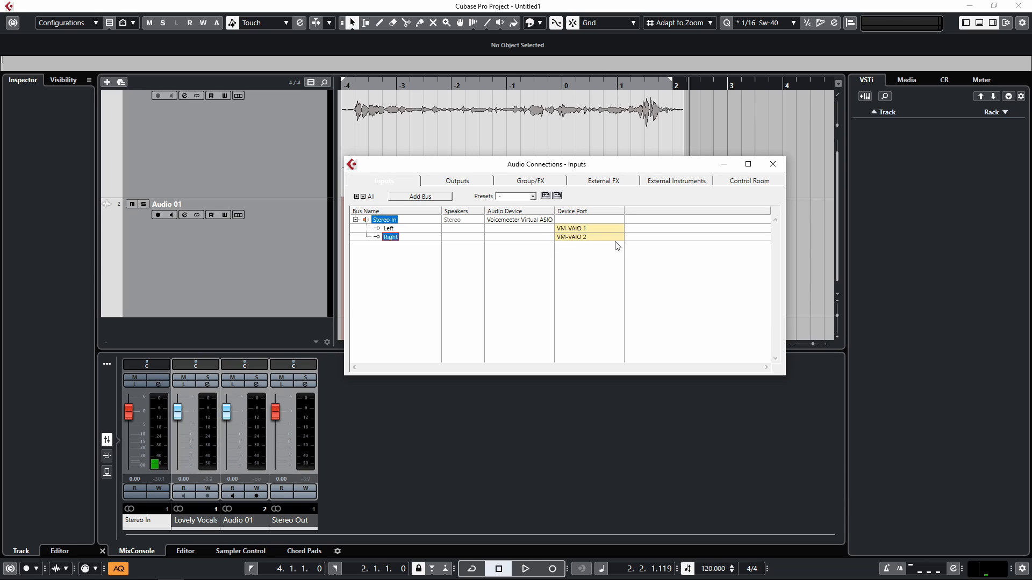
pyautogui.moveTo(422, 225)
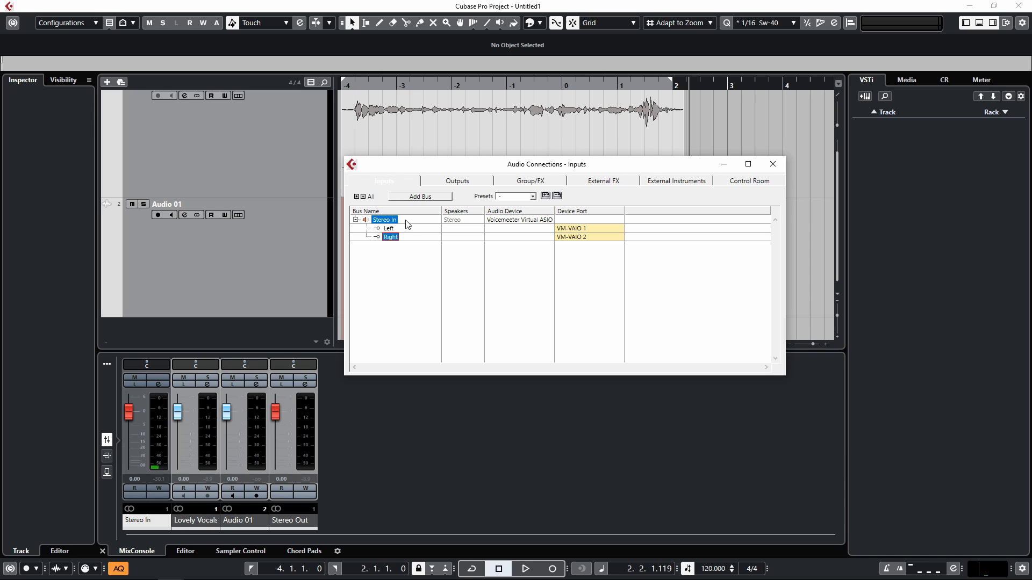
pyautogui.click(389, 229)
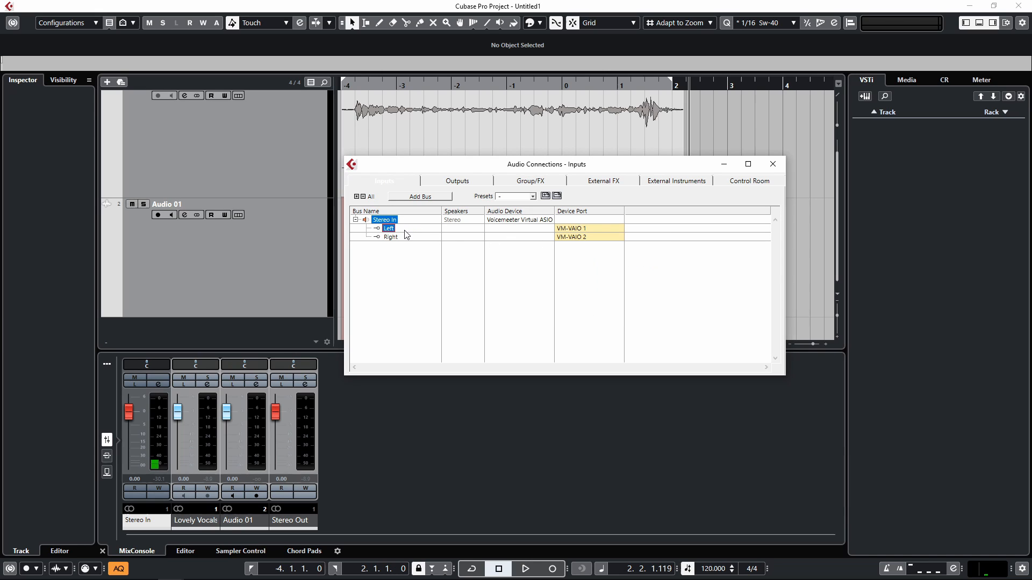
pyautogui.click(391, 237)
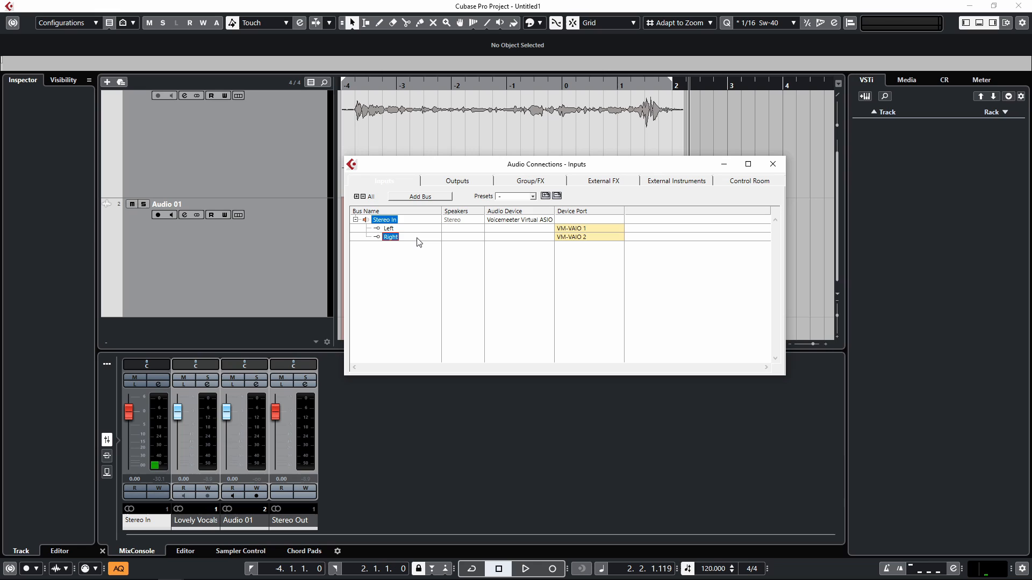
pyautogui.moveTo(356, 200)
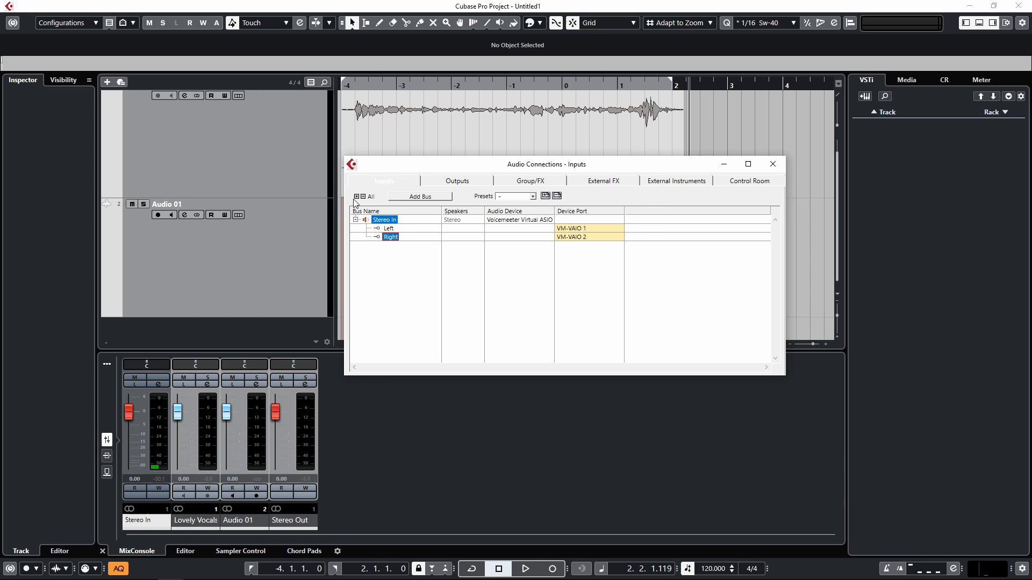
pyautogui.moveTo(457, 248)
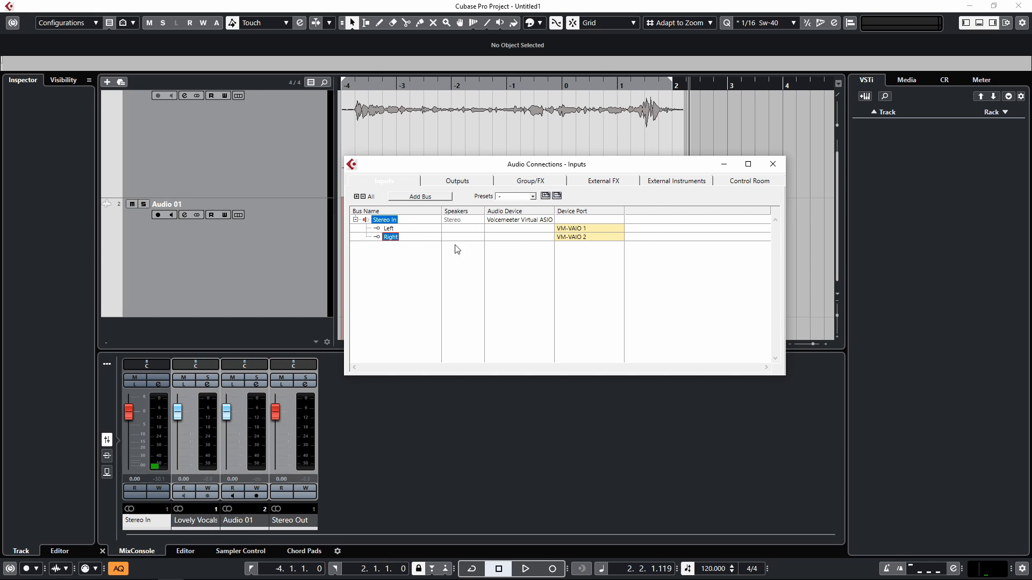
pyautogui.moveTo(474, 268)
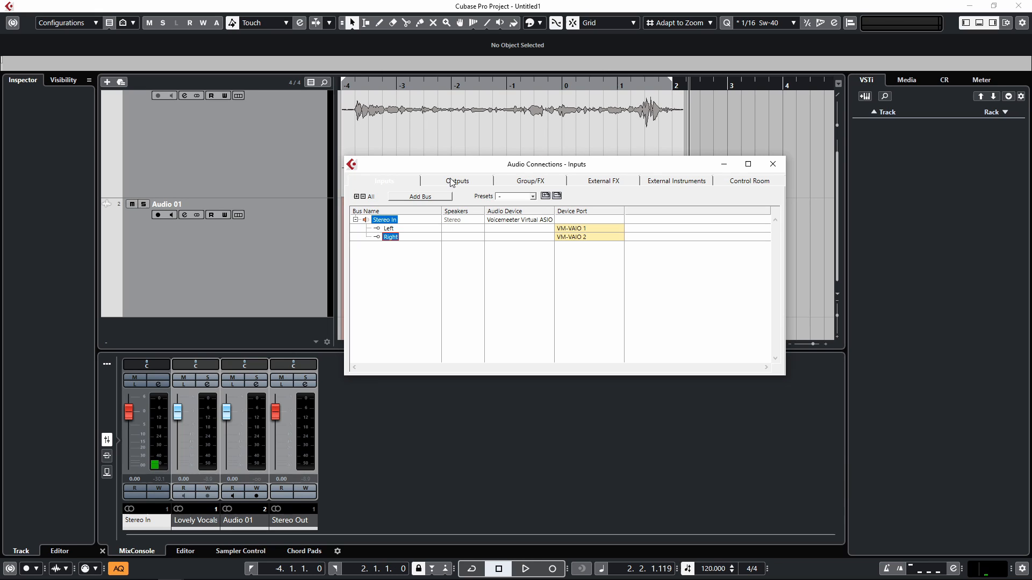
# Step: Delete the Stereo In bus from the Inputs list, removing its mixer channel
pyautogui.rightClick(406, 224)
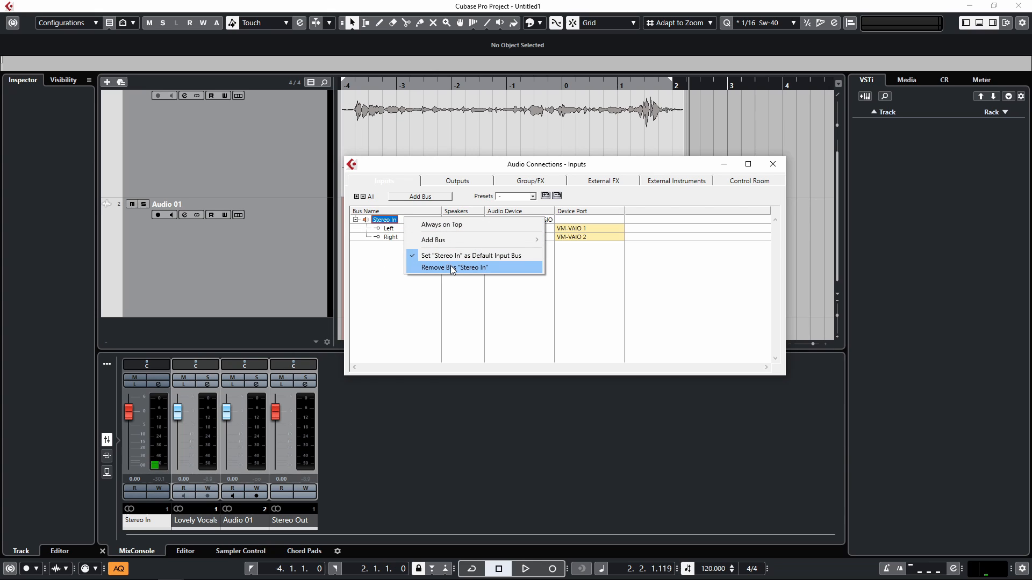
pyautogui.moveTo(441, 271)
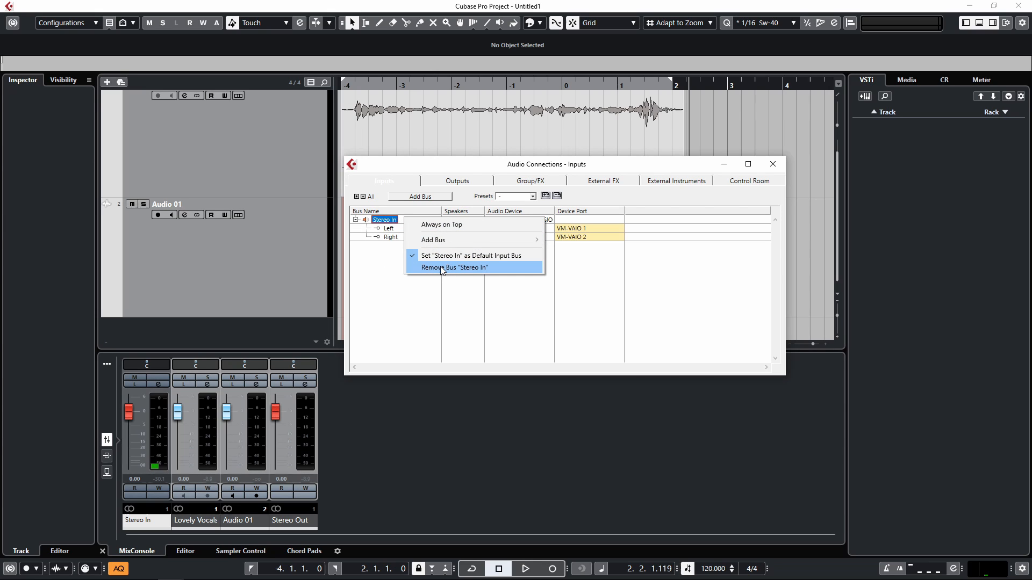
pyautogui.click(454, 267)
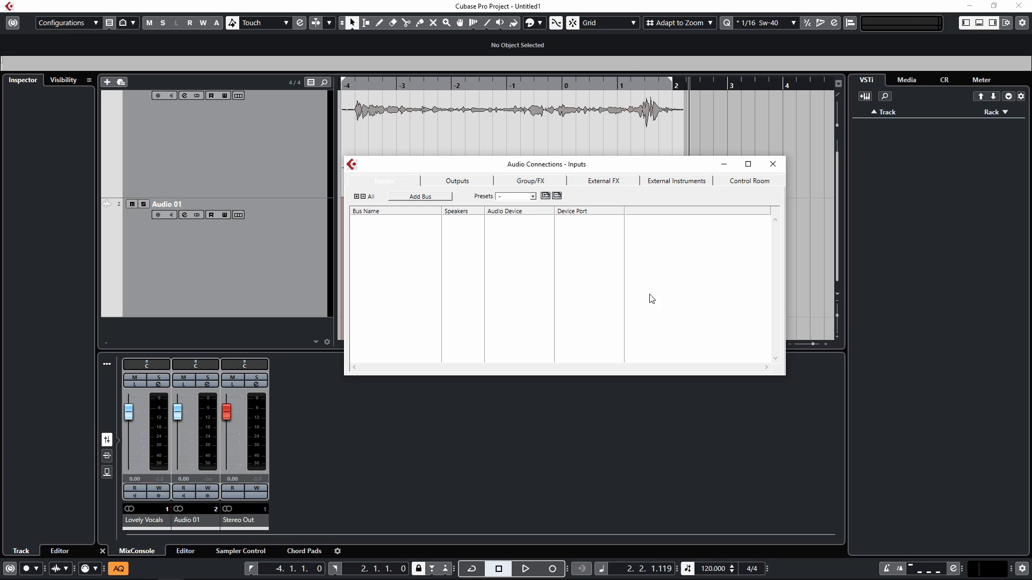
pyautogui.moveTo(662, 258)
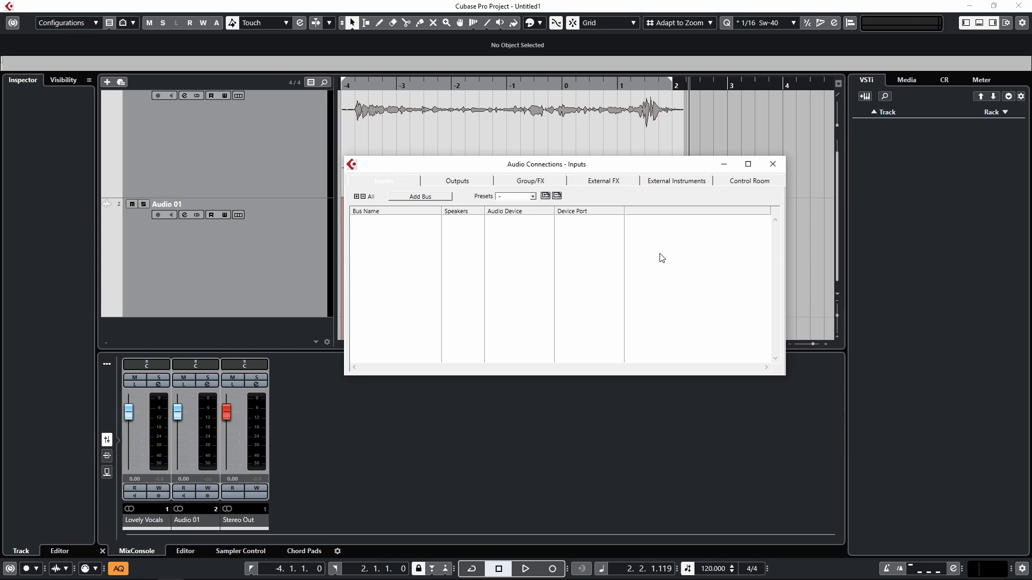
pyautogui.moveTo(668, 254)
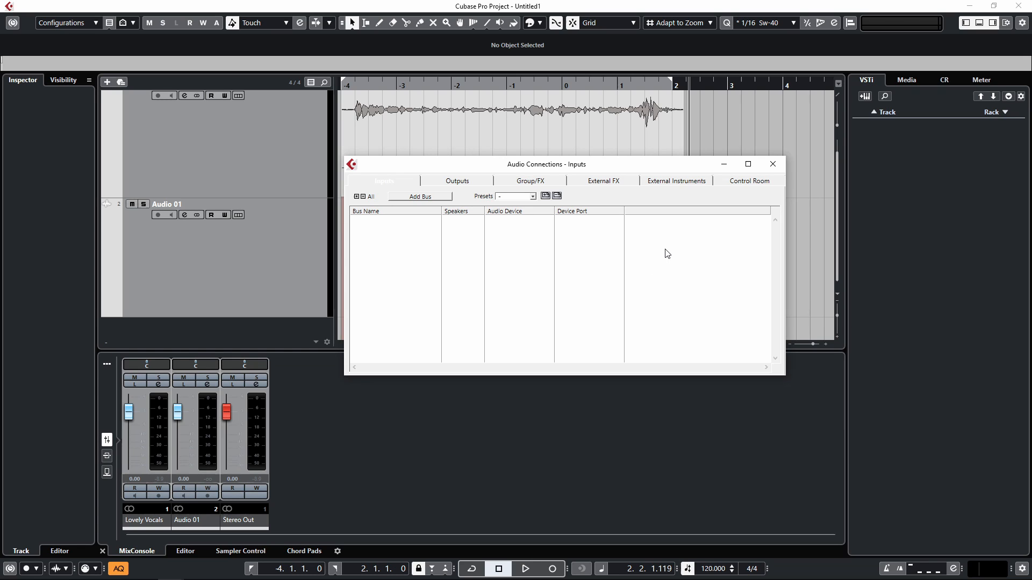
pyautogui.moveTo(668, 250)
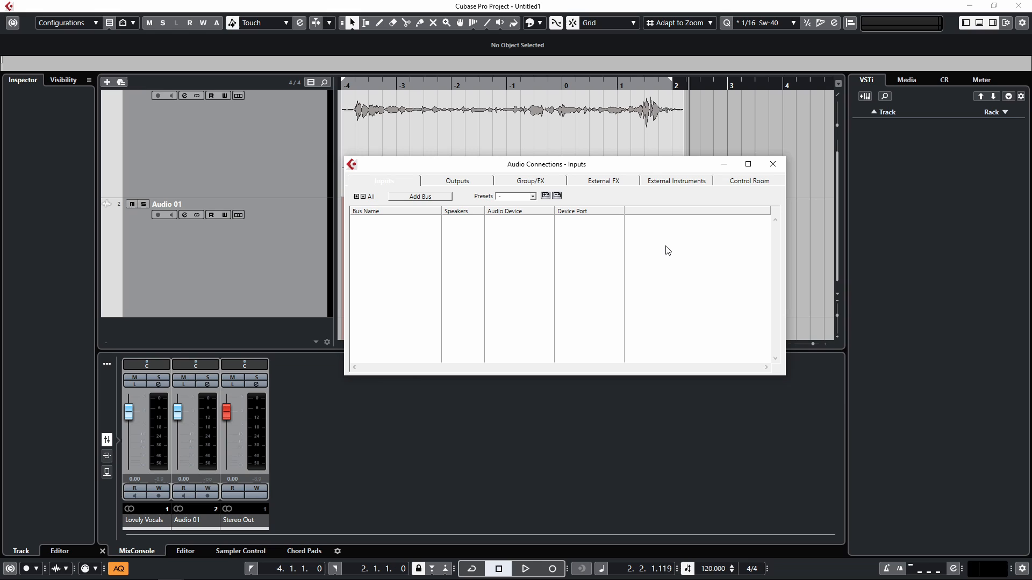
pyautogui.moveTo(422, 203)
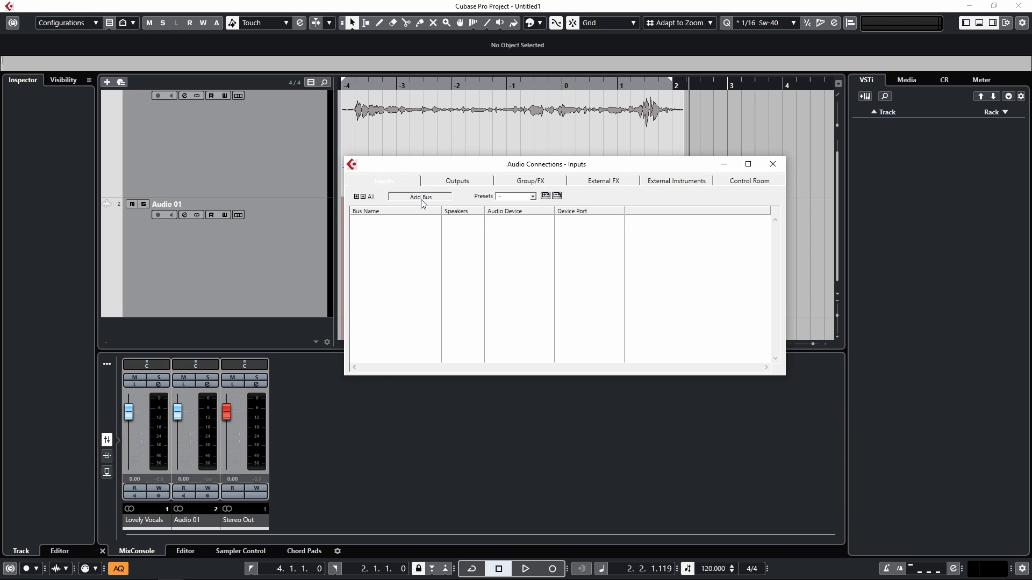
# Step: Create two mono input buses, Mono In and Mono In 2
pyautogui.click(420, 196)
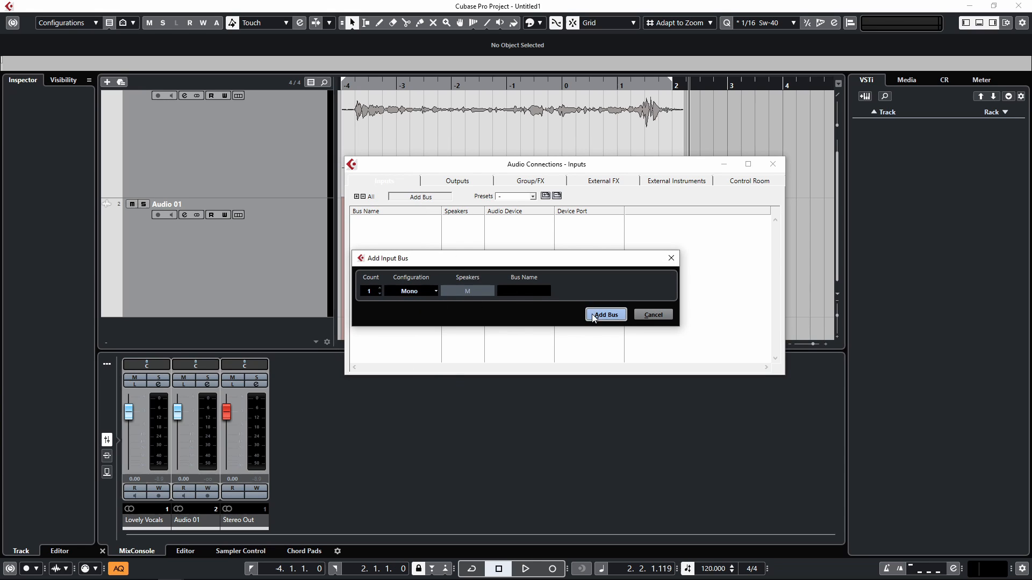
pyautogui.click(380, 288)
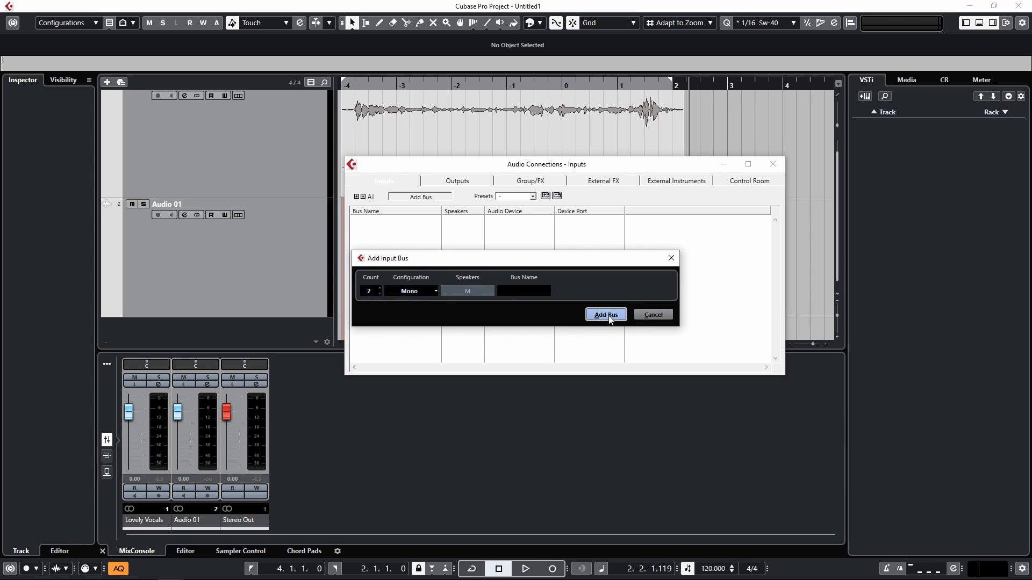
pyautogui.click(605, 314)
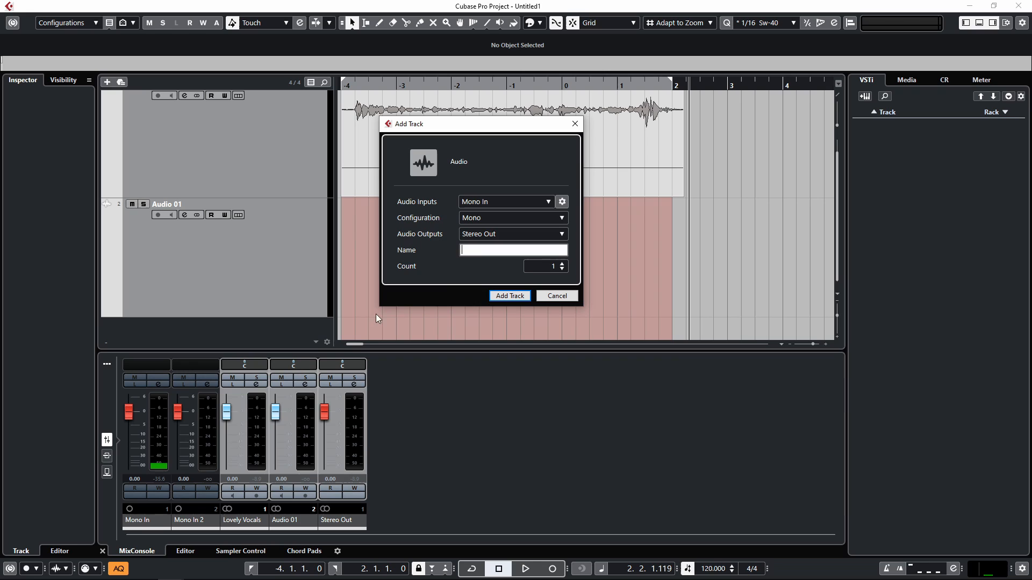
# Step: Add mono audio track Audio 02 with Mono In as its input
pyautogui.click(557, 296)
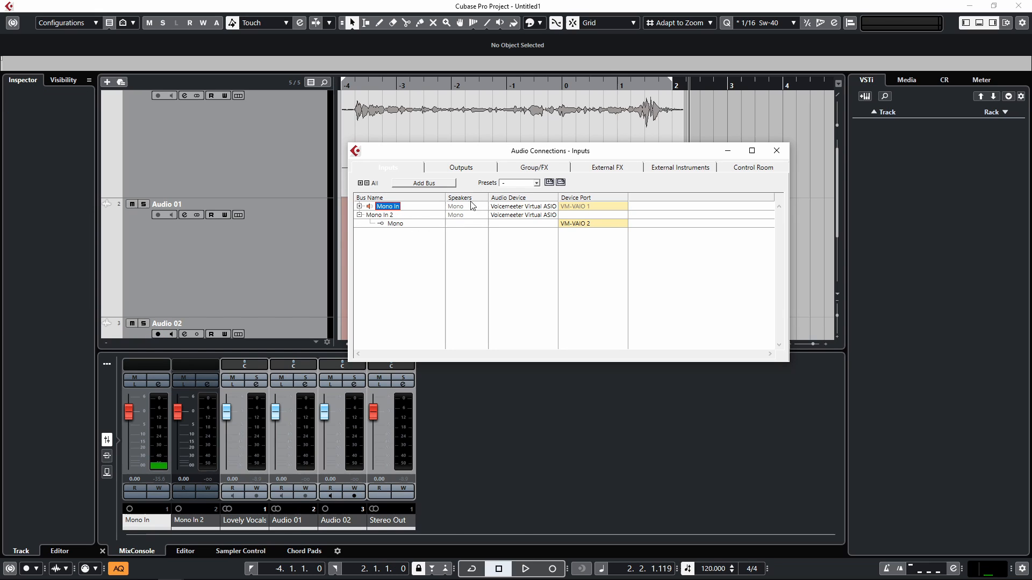
# Step: Rename input bus Mono In to 'Vox' and Mono In 2 to 'Acoustic'
pyautogui.click(359, 206)
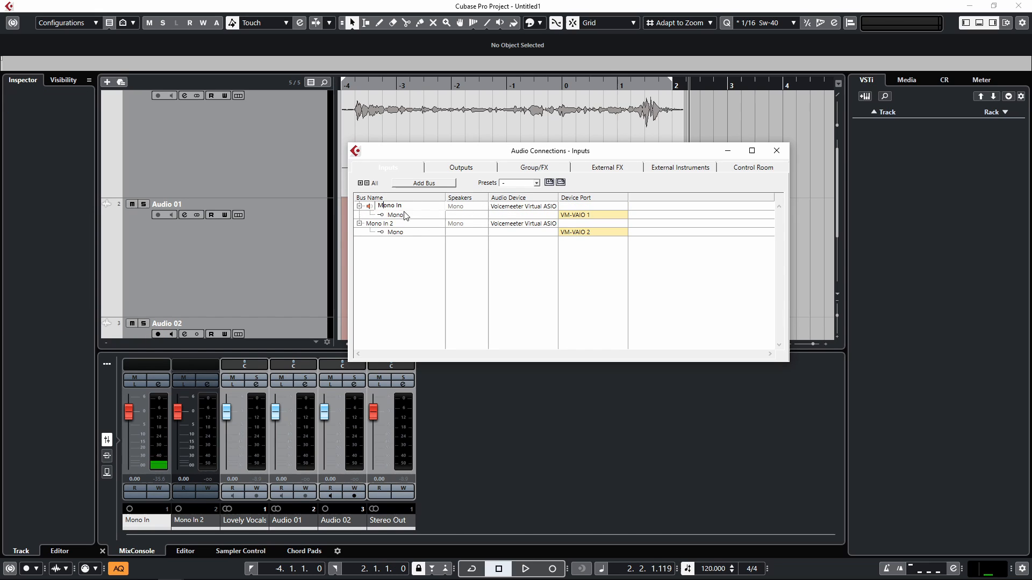
pyautogui.doubleClick(389, 205)
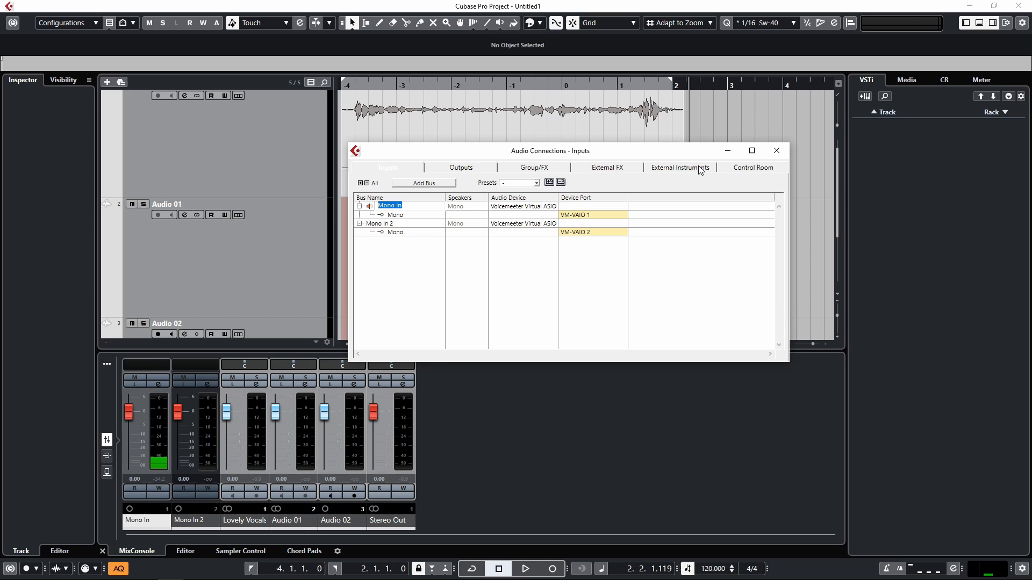
pyautogui.write('Vox')
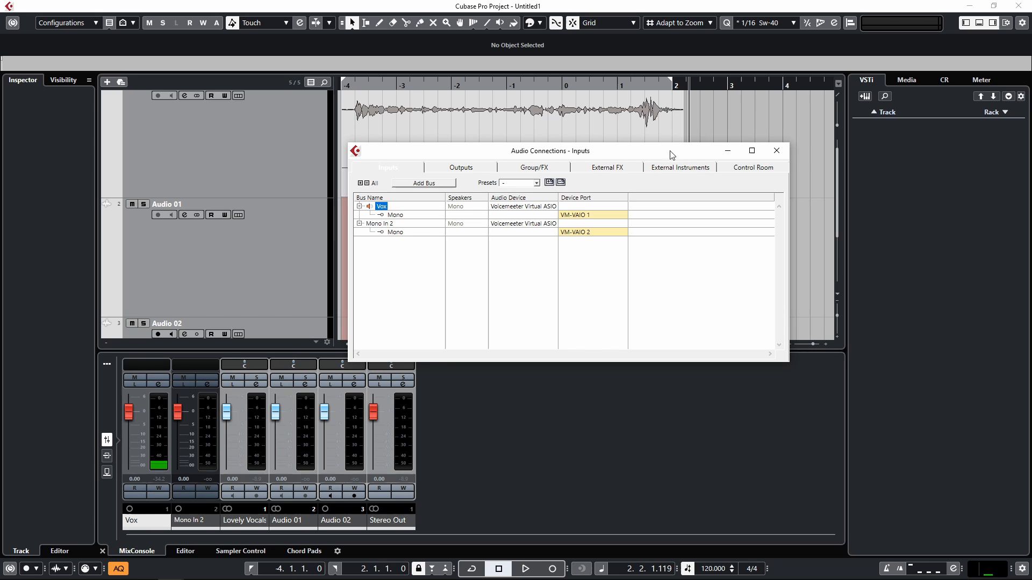
pyautogui.doubleClick(381, 223)
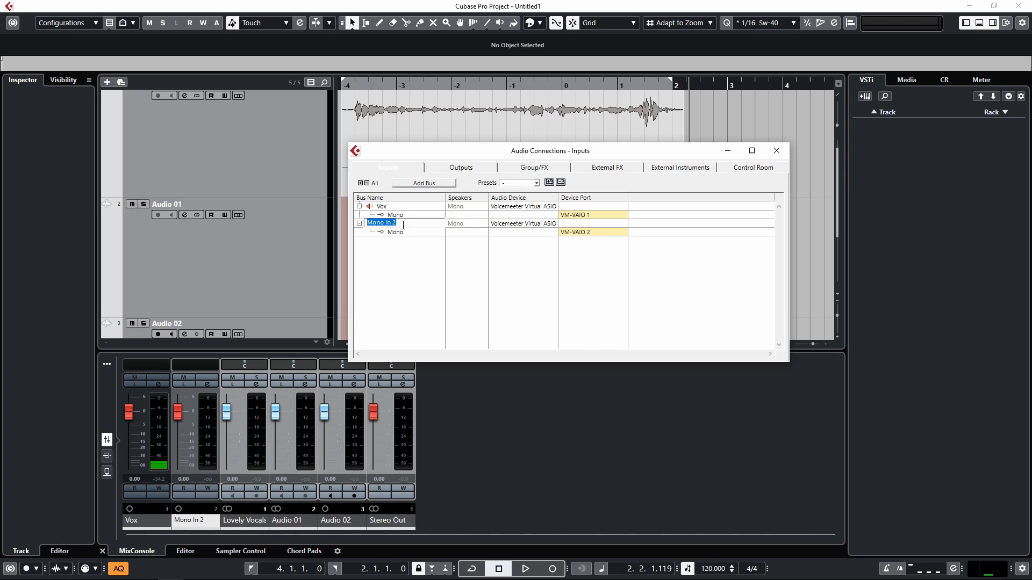
pyautogui.moveTo(667, 202)
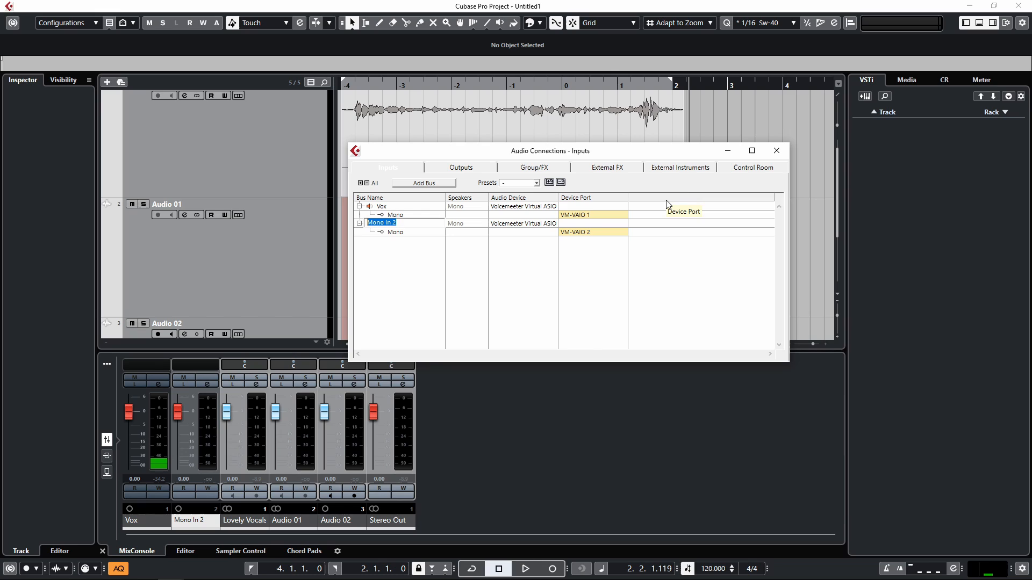
pyautogui.write('Acoustic')
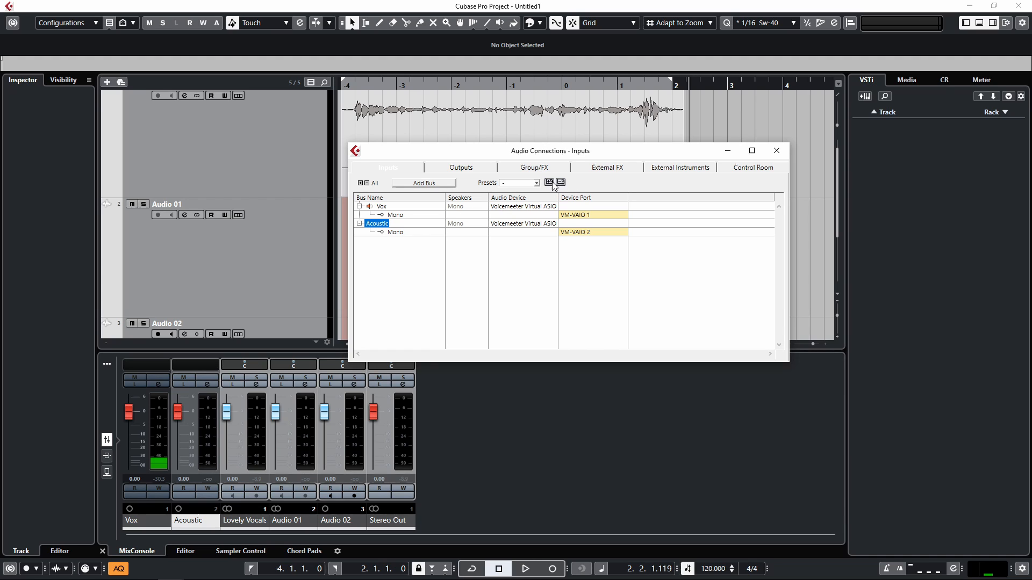
pyautogui.moveTo(550, 184)
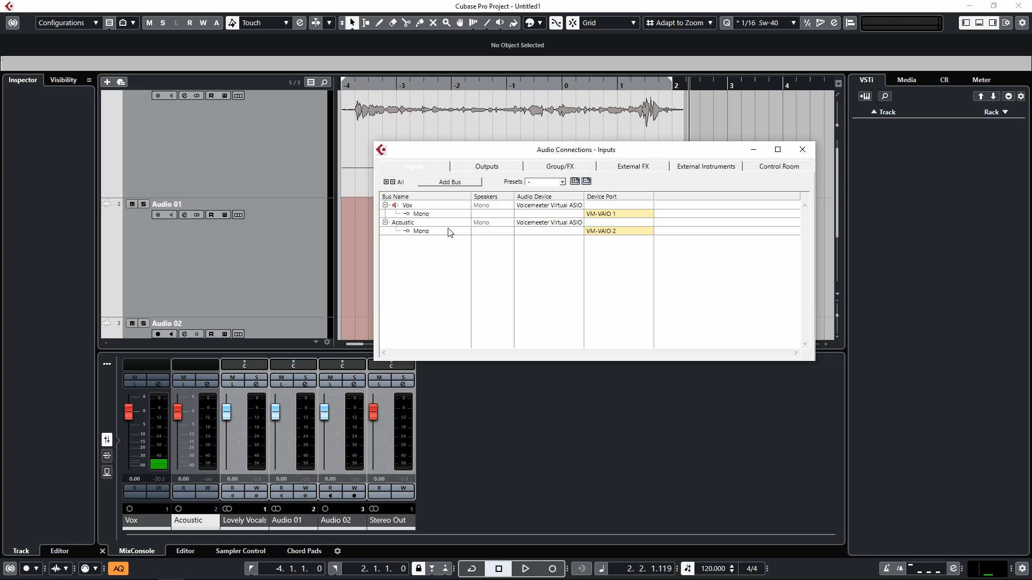
pyautogui.moveTo(409, 209)
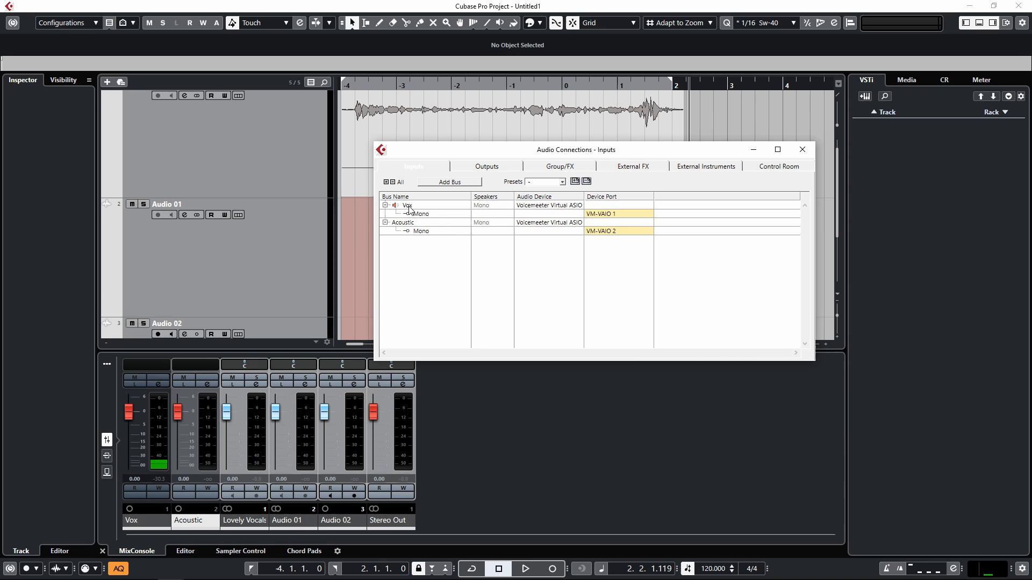
pyautogui.moveTo(763, 158)
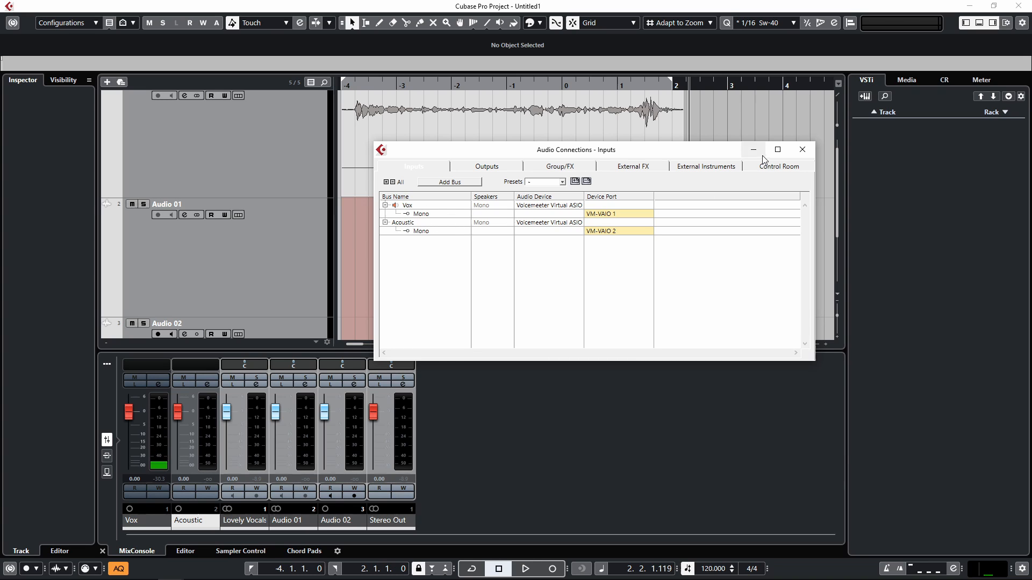
# Step: Close Audio Connections and confirm Audio 02's input choices list Vox and Acoustic
pyautogui.click(802, 150)
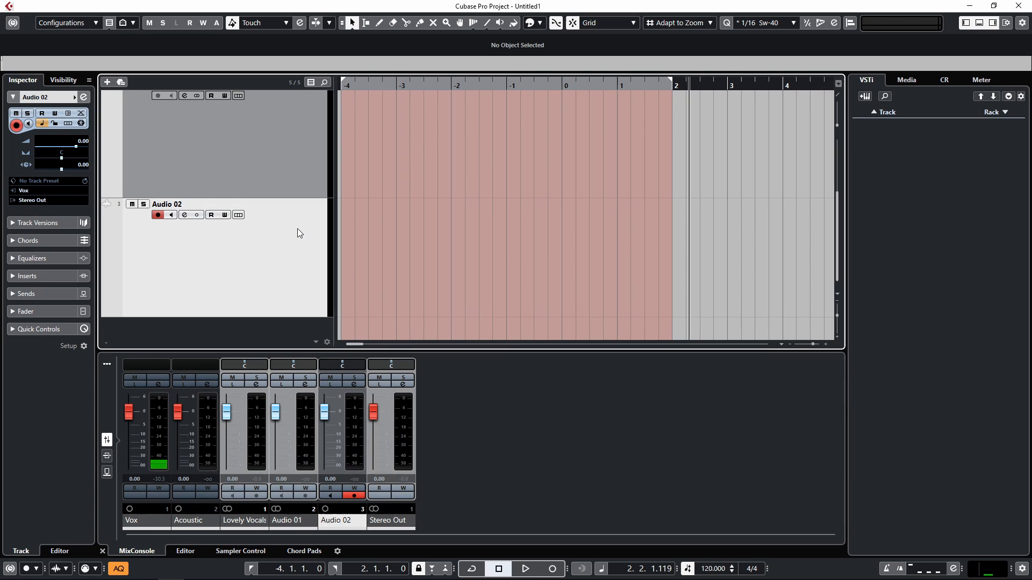
pyautogui.click(32, 200)
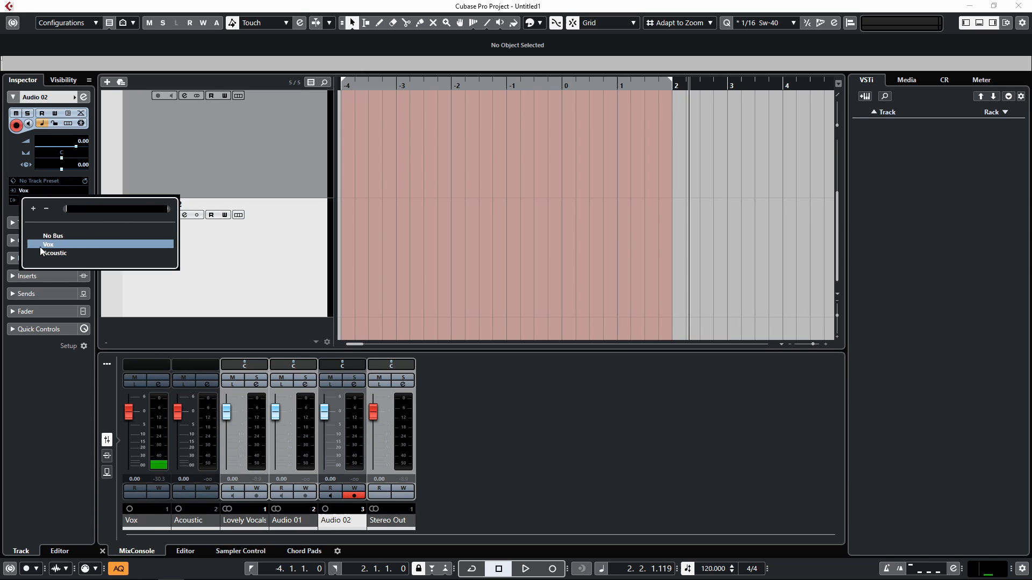
pyautogui.moveTo(52, 257)
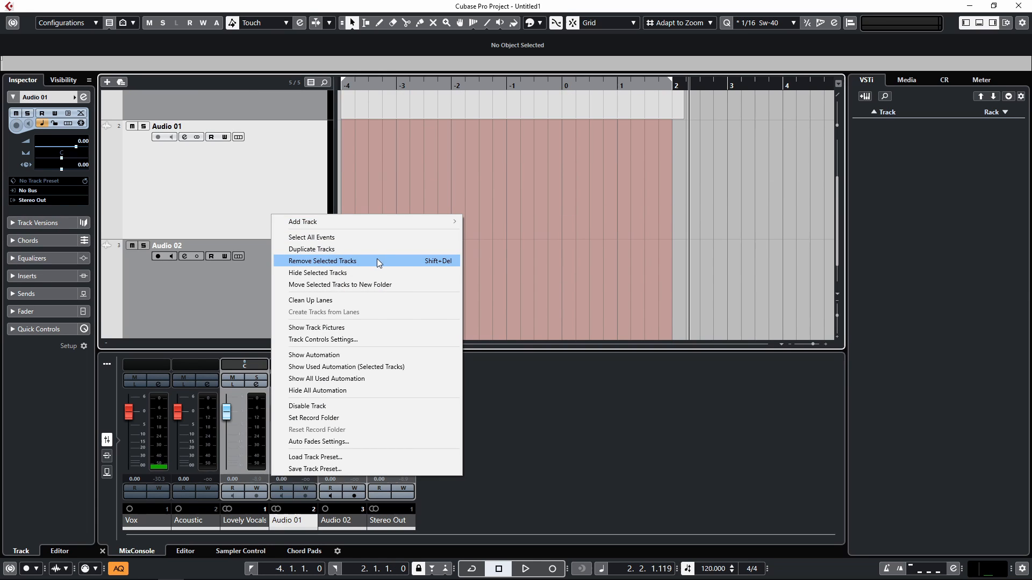
# Step: Remove the old audio tracks and add mono track Audio 01 from Vox to Stereo Out
pyautogui.click(322, 261)
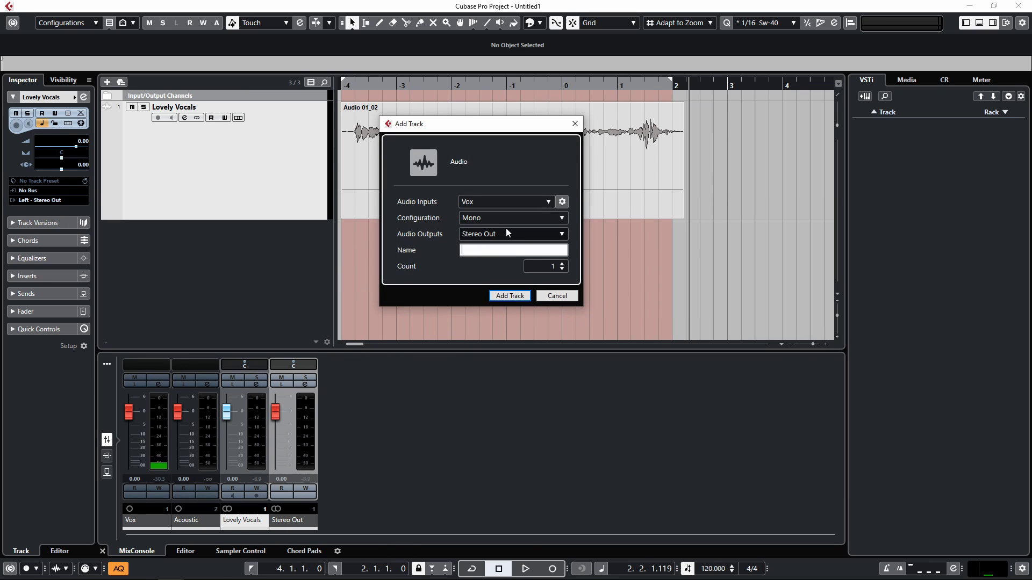
pyautogui.click(513, 218)
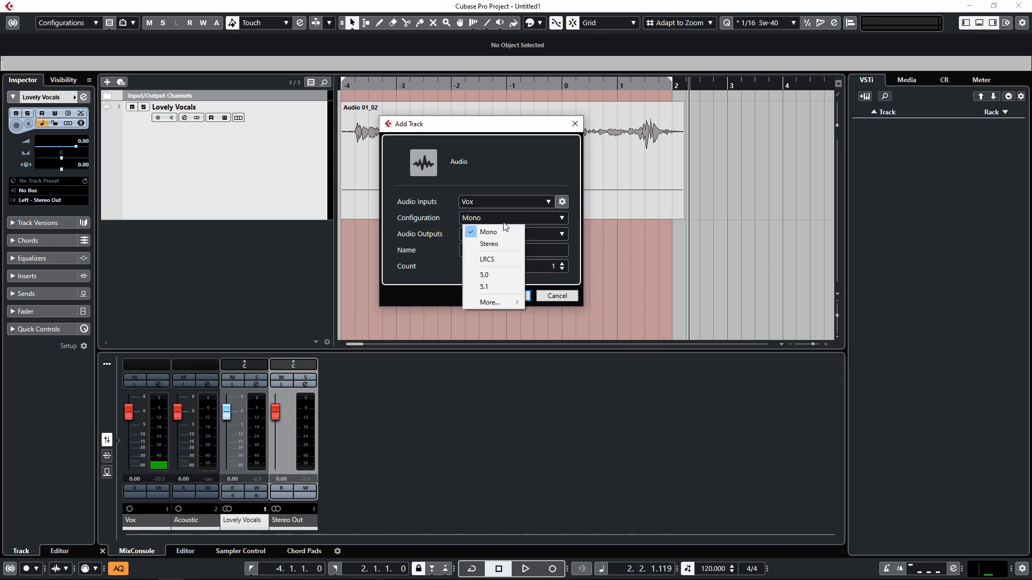
pyautogui.click(489, 231)
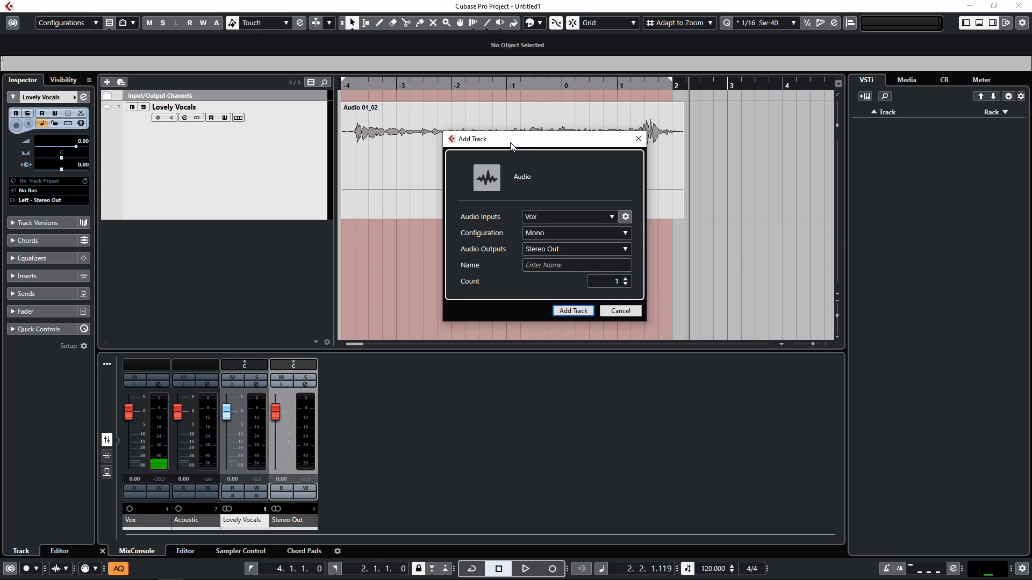
pyautogui.click(575, 233)
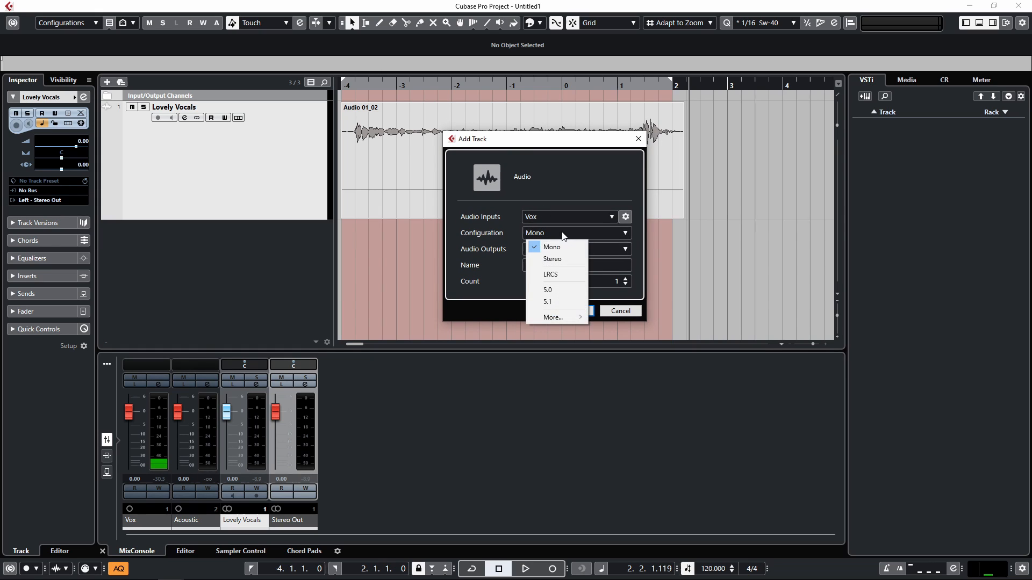
pyautogui.click(551, 246)
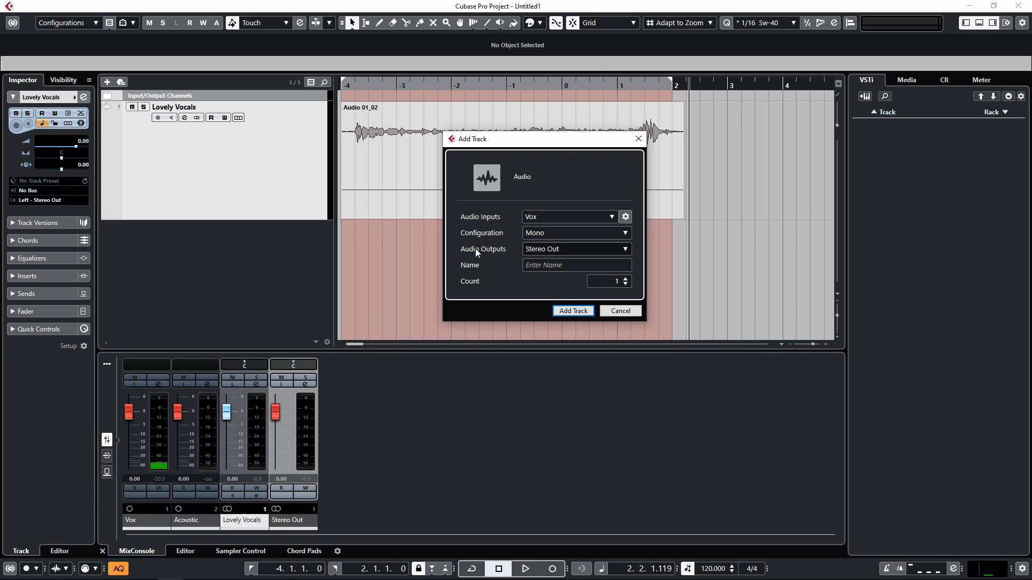
pyautogui.moveTo(572, 256)
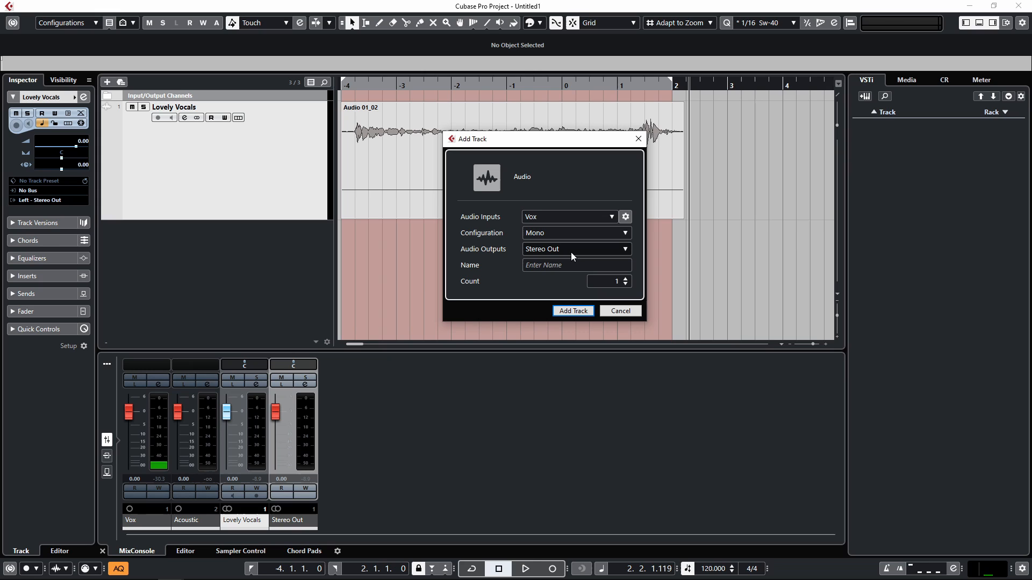
pyautogui.click(573, 311)
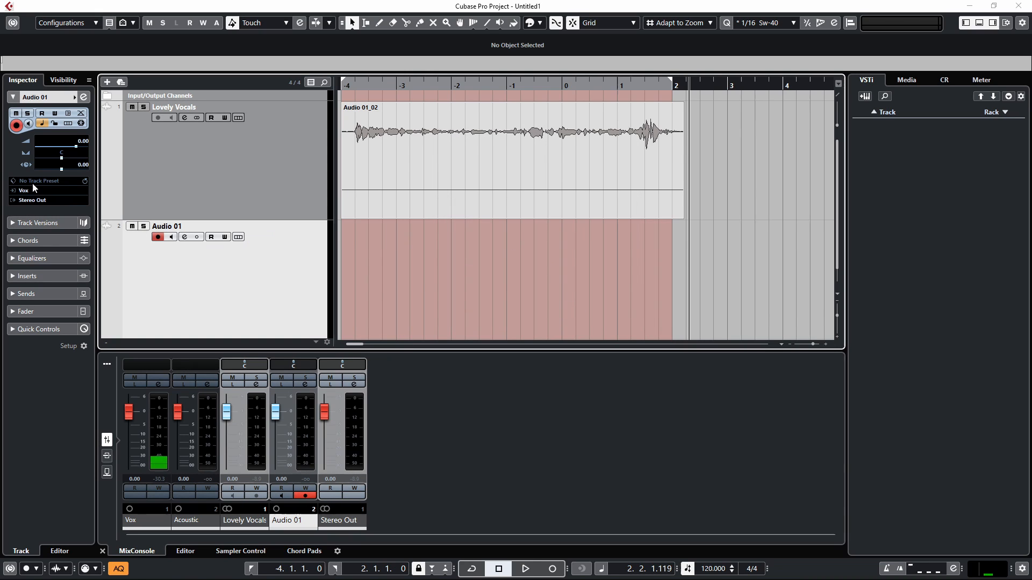
pyautogui.click(31, 200)
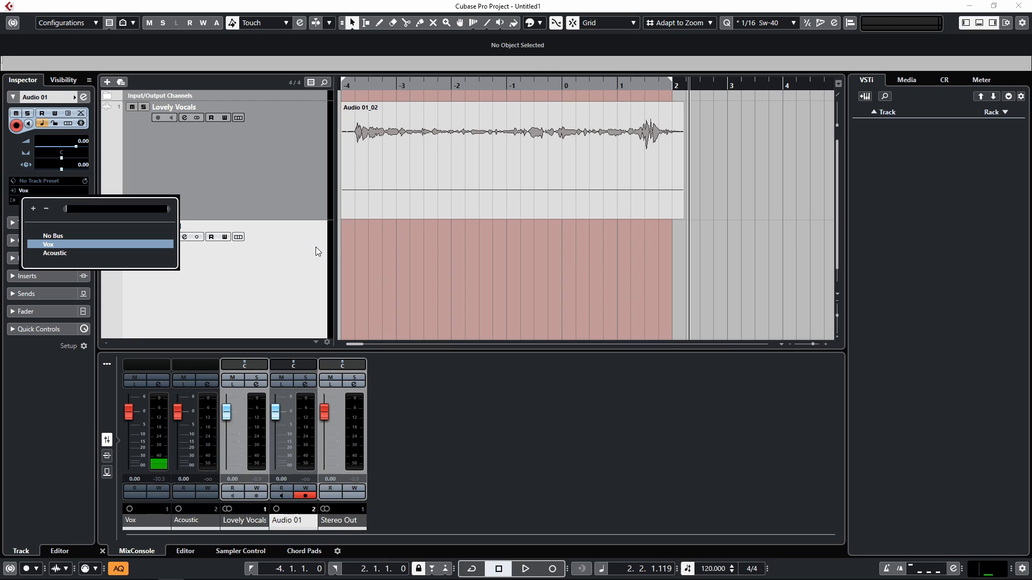
pyautogui.click(56, 253)
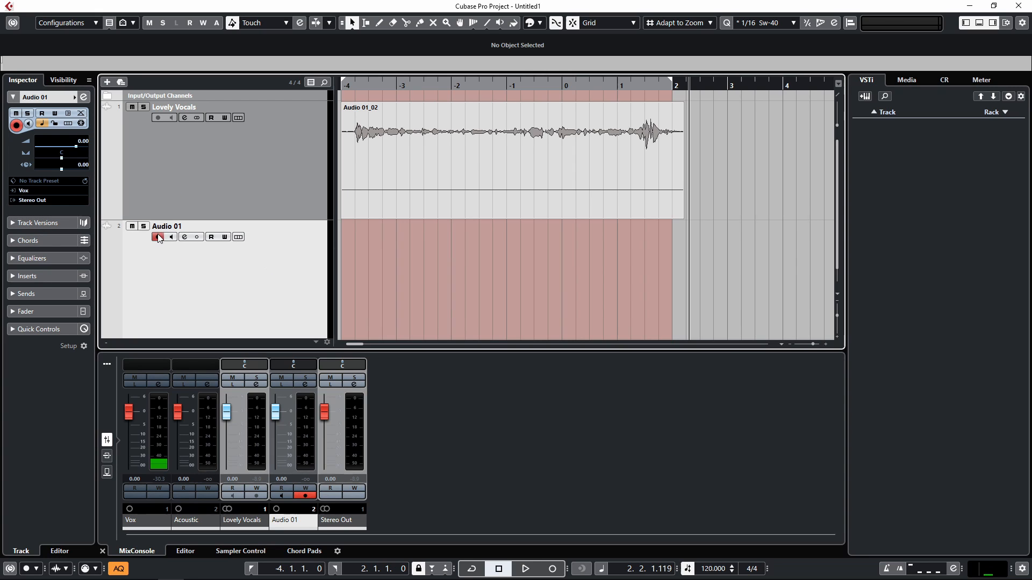
pyautogui.click(158, 237)
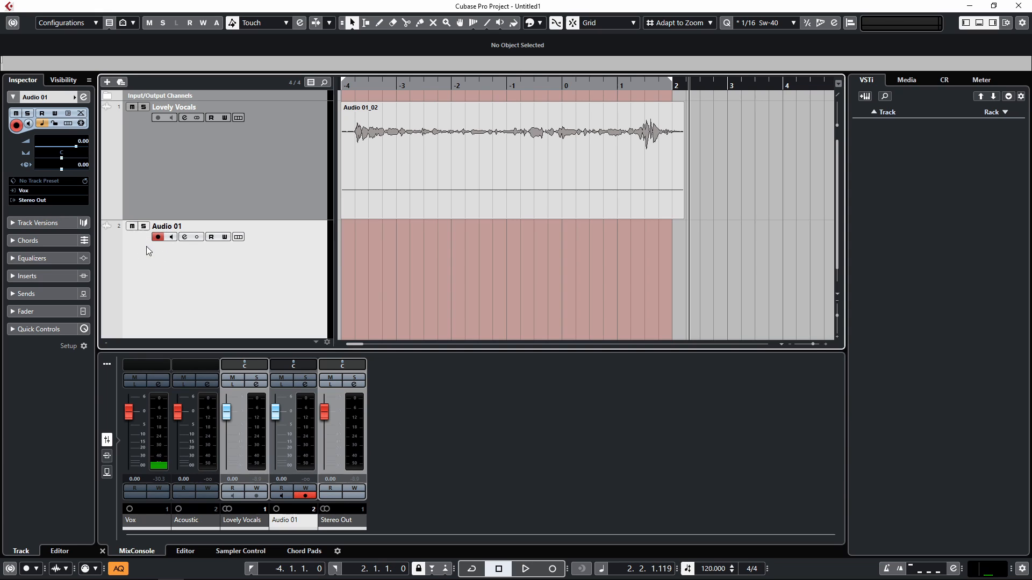
pyautogui.moveTo(251, 259)
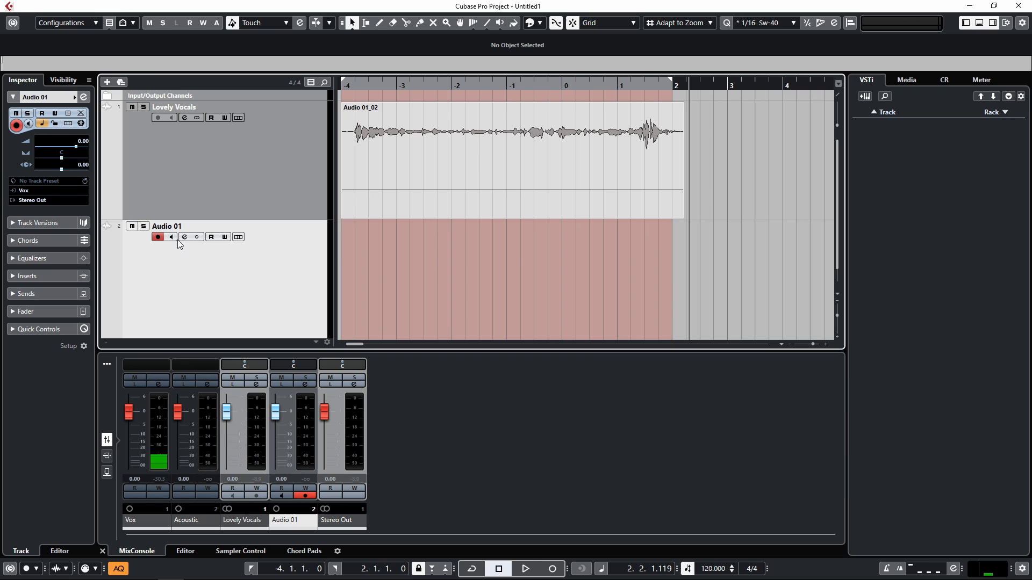
pyautogui.moveTo(171, 237)
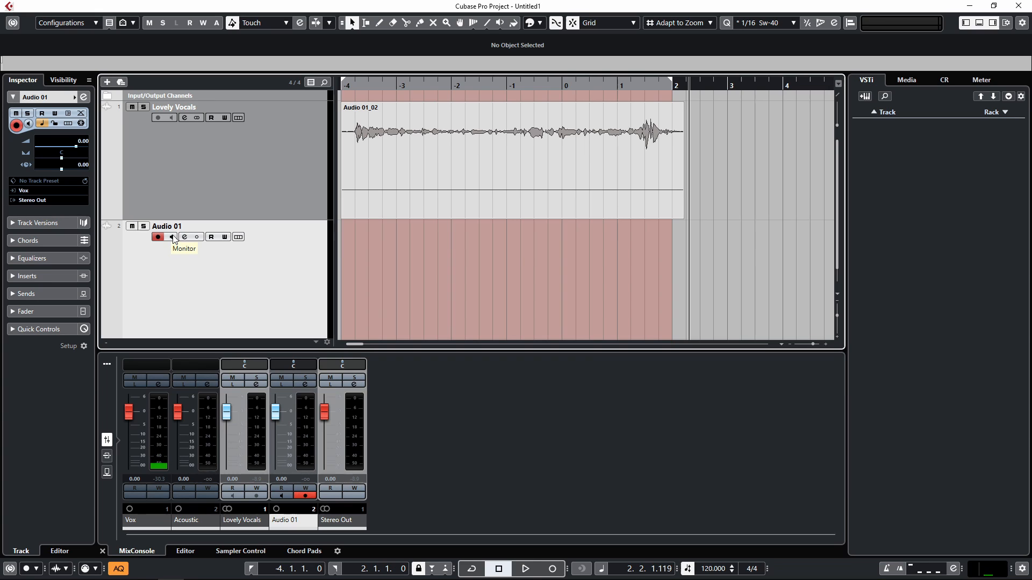
pyautogui.moveTo(620, 248)
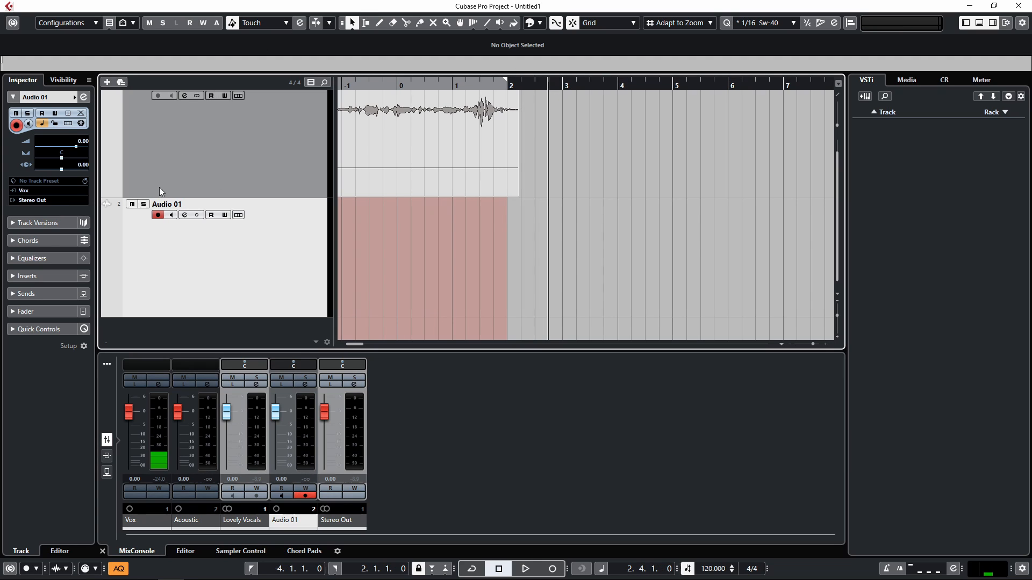
# Step: Record take Audio 01_07 from the Vox input onto Audio 01, then stop
pyautogui.click(550, 568)
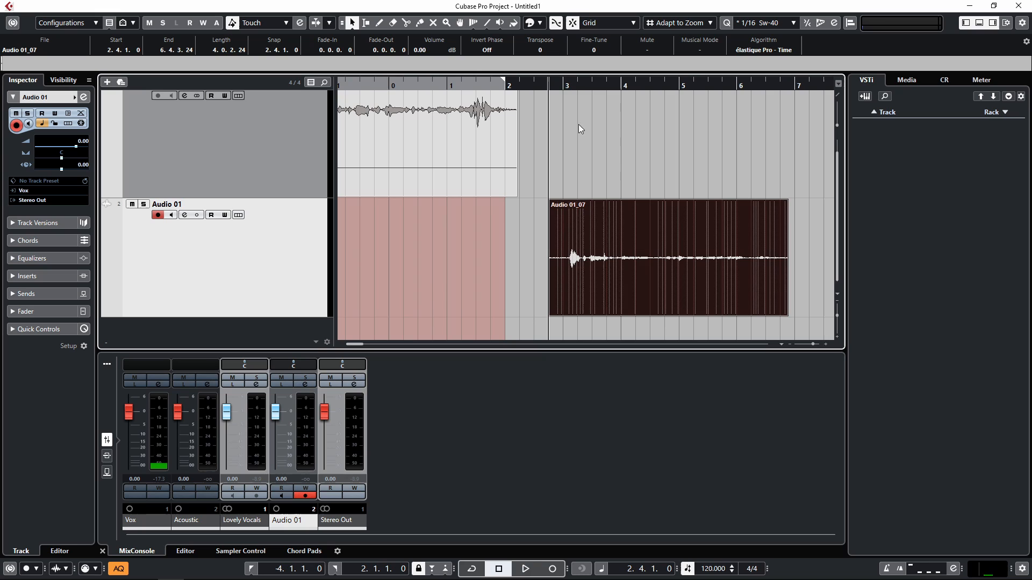
pyautogui.click(528, 568)
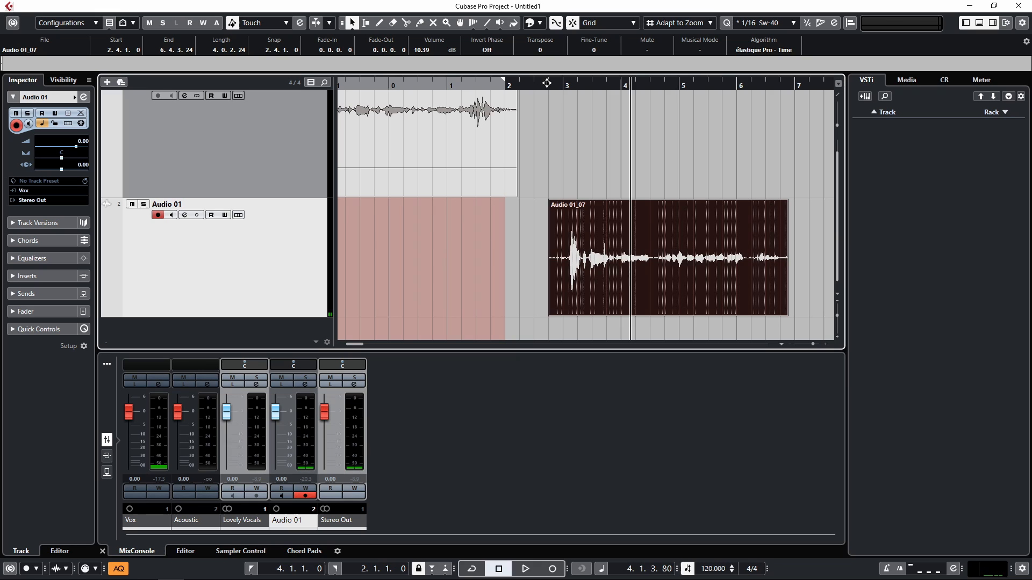
# Step: Play back Audio 01_07 through to its end, then stop
pyautogui.click(527, 569)
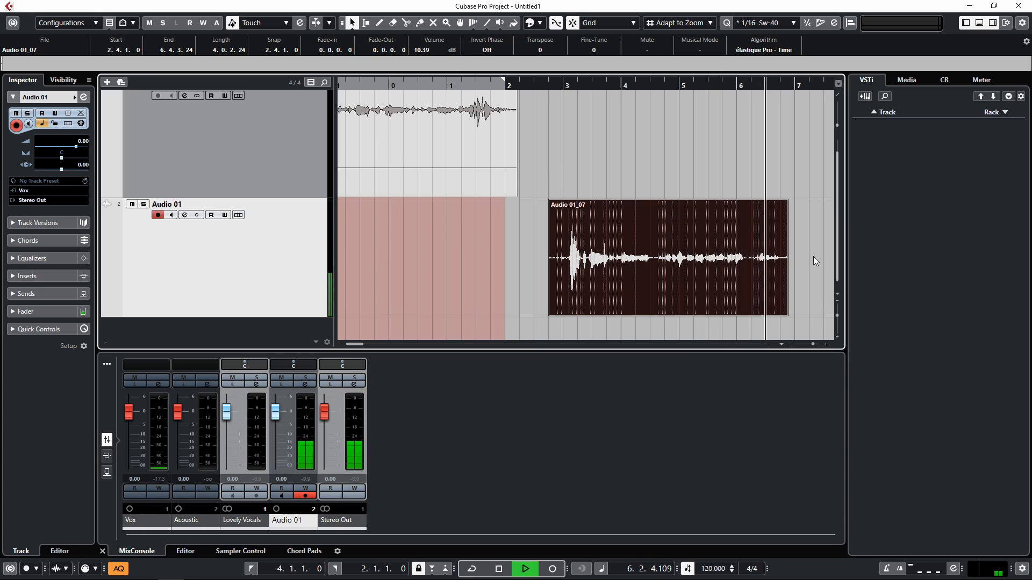
pyautogui.click(498, 568)
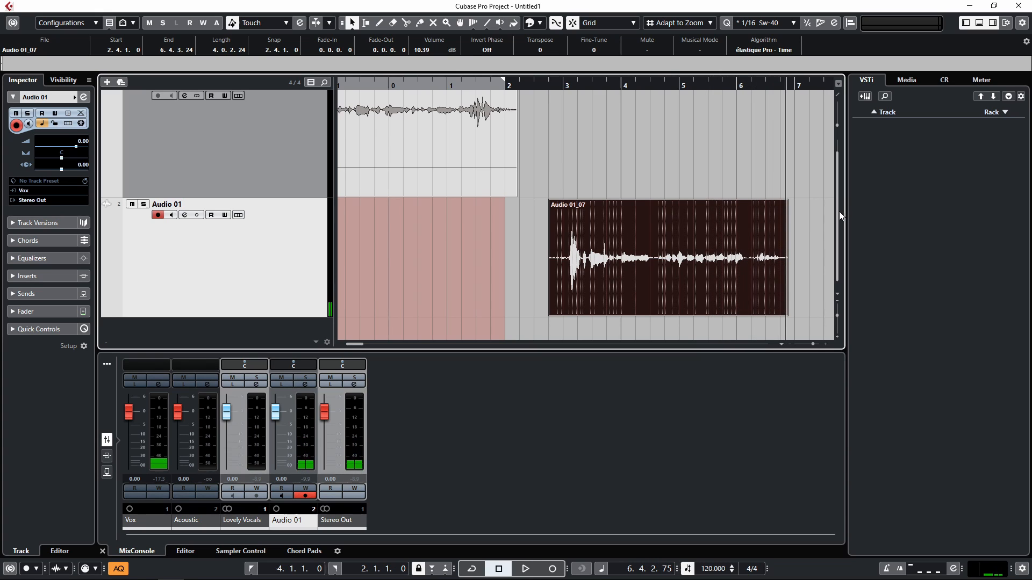